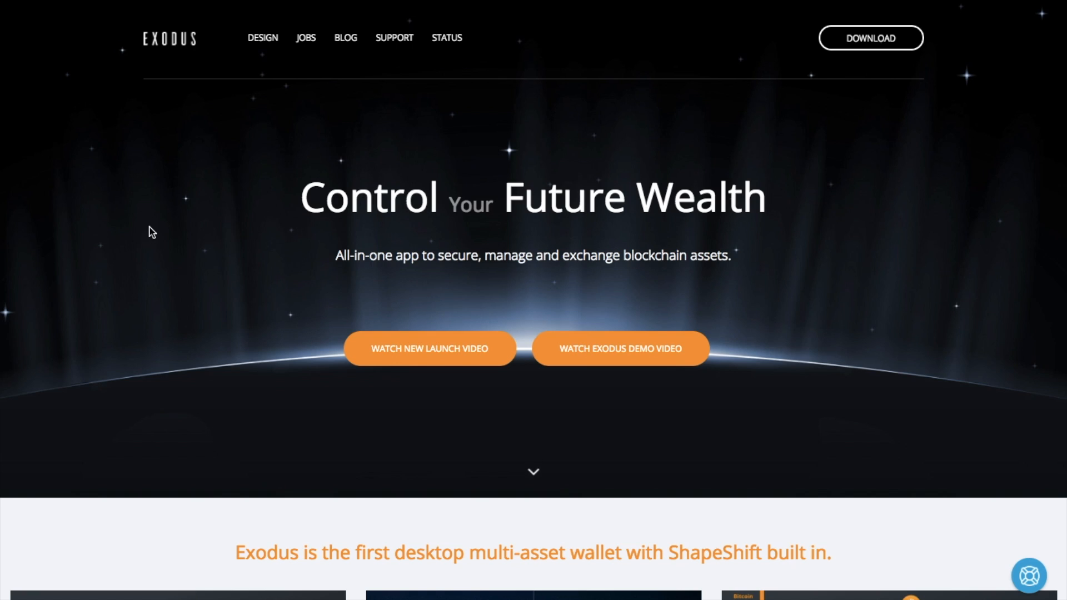
- Open the Help page to see the installed Exodus version, 1.45.0
scroll(down, 3)
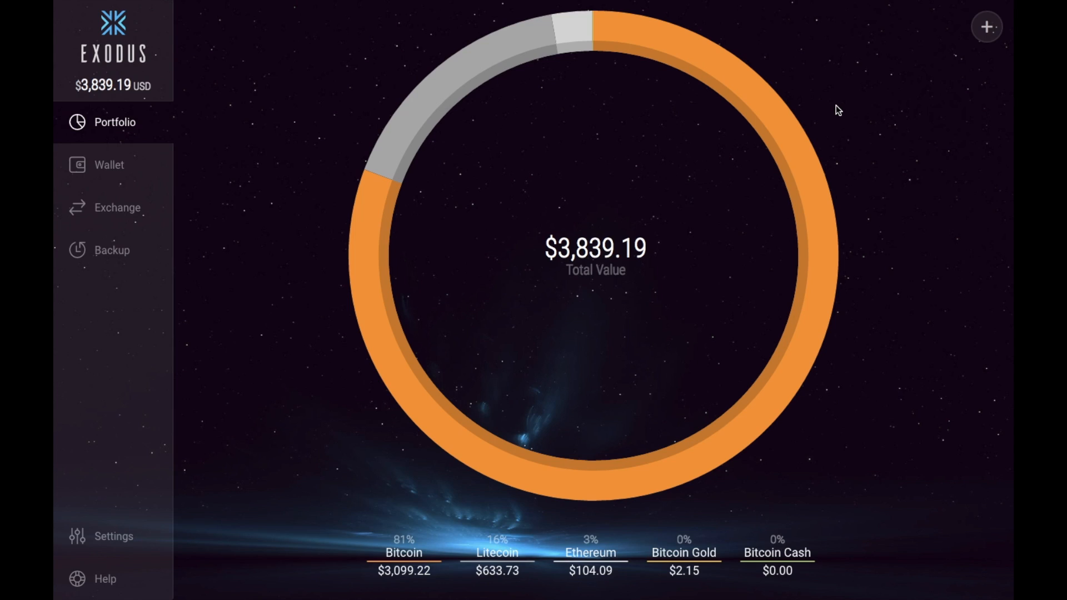
mouse_move(105, 584)
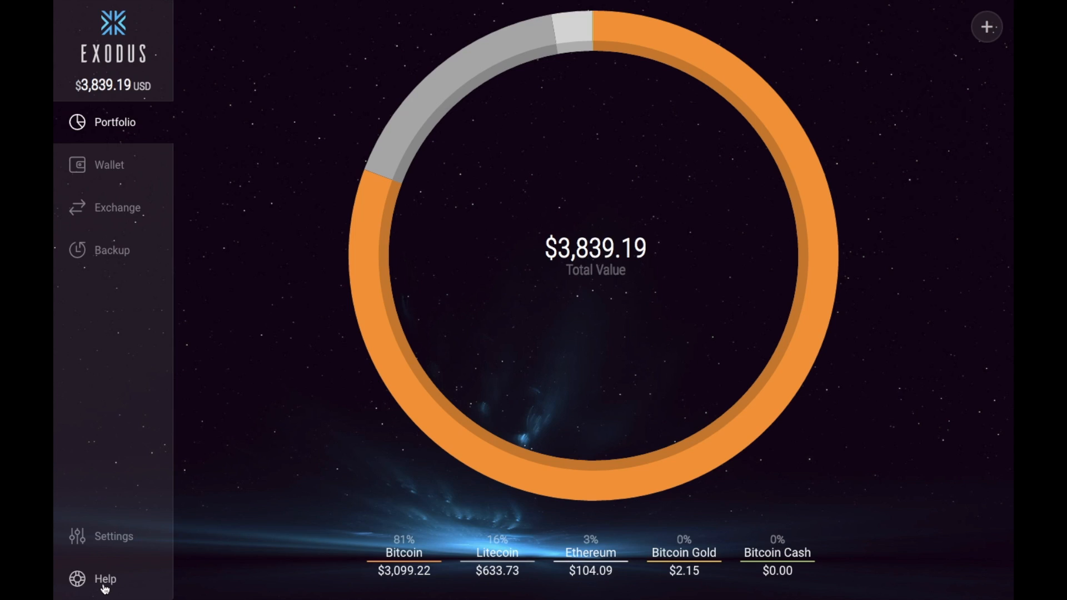
click(105, 579)
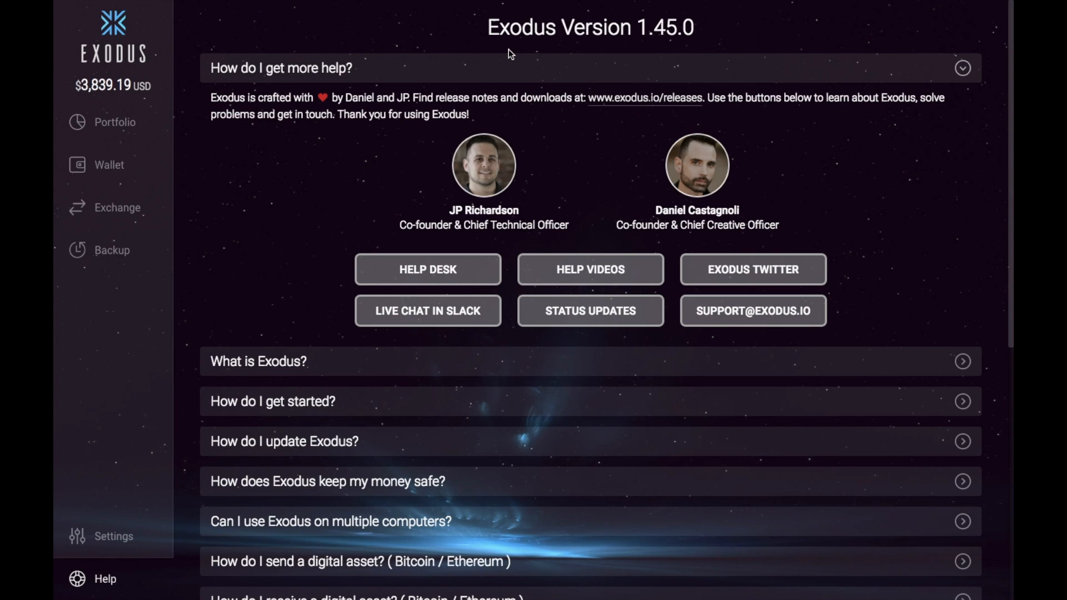
mouse_move(556, 51)
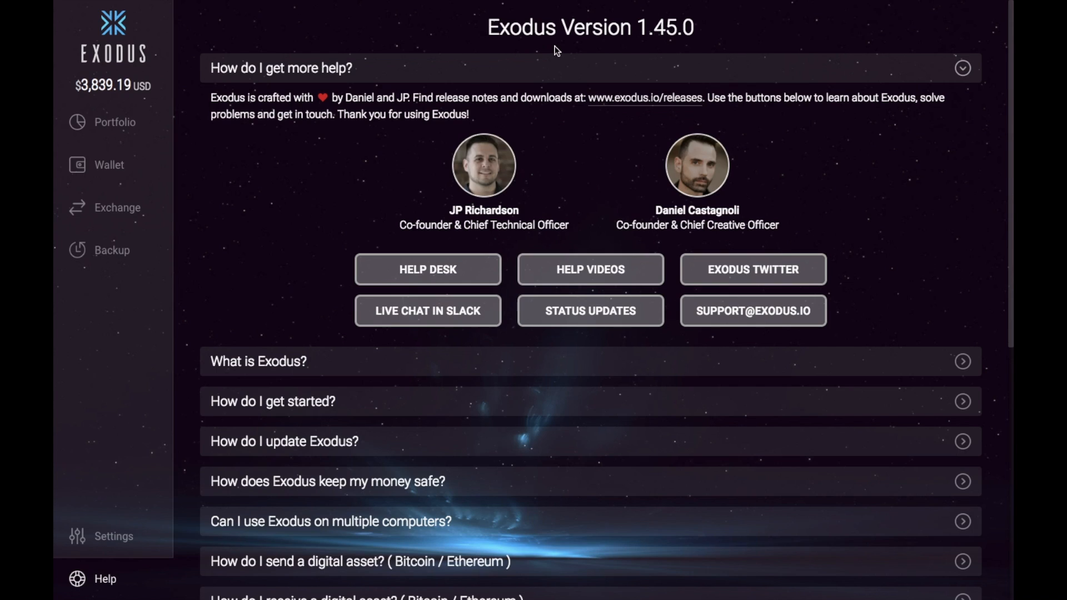
mouse_move(645, 62)
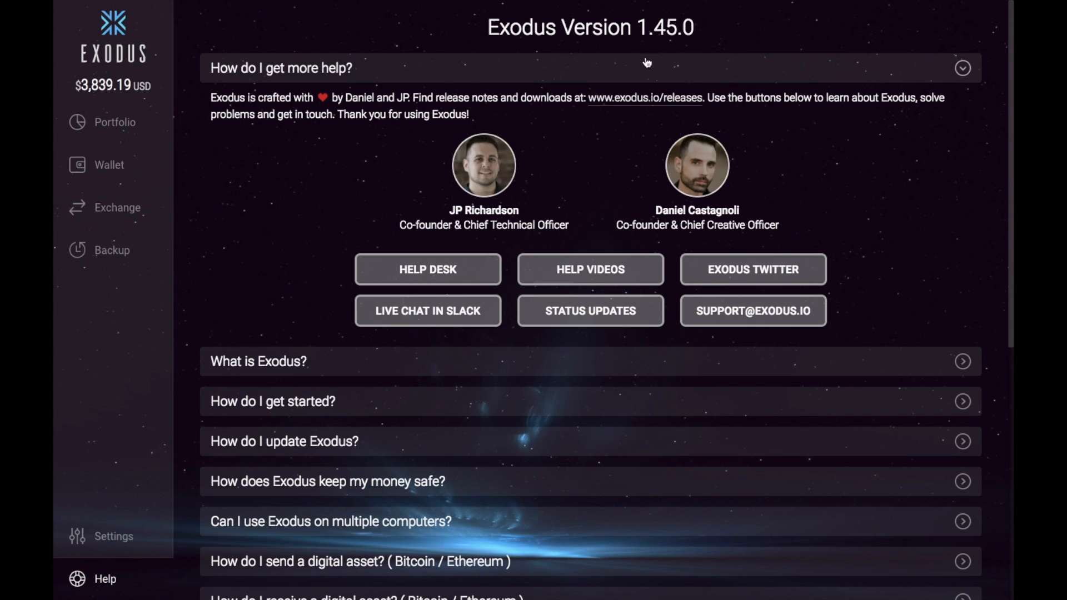
mouse_move(635, 109)
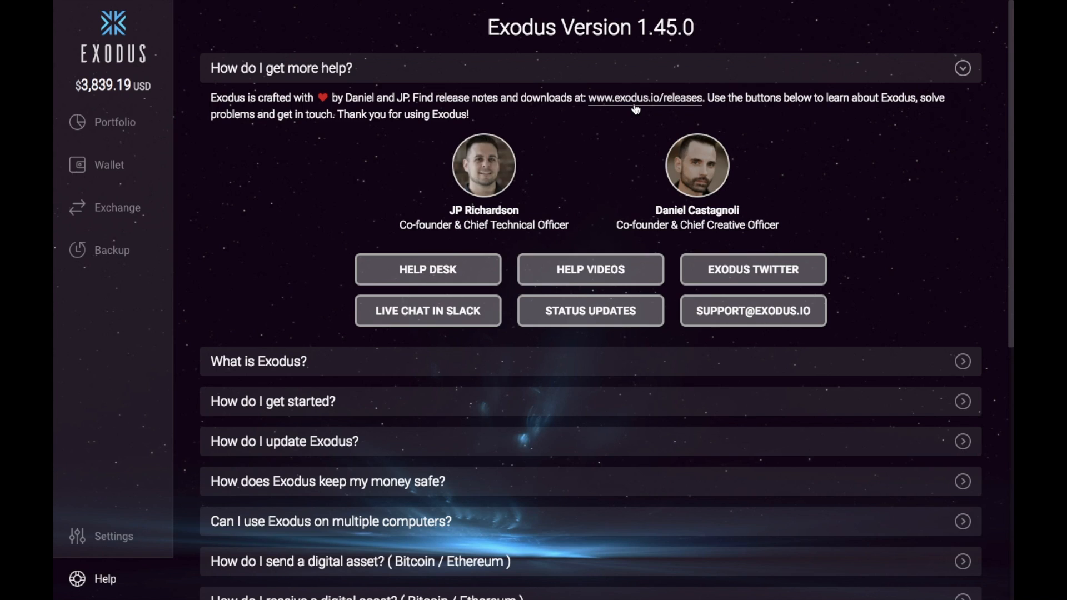
- Download the Exodus 1.46.0 Mac installer from Releases and scroll to its release notes
click(643, 97)
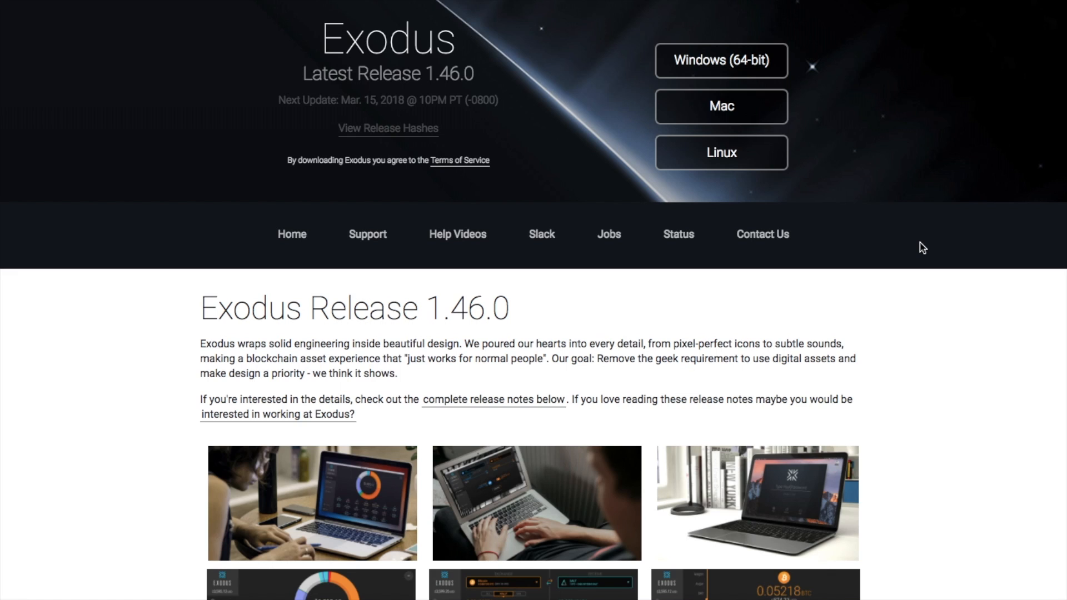
mouse_move(900, 228)
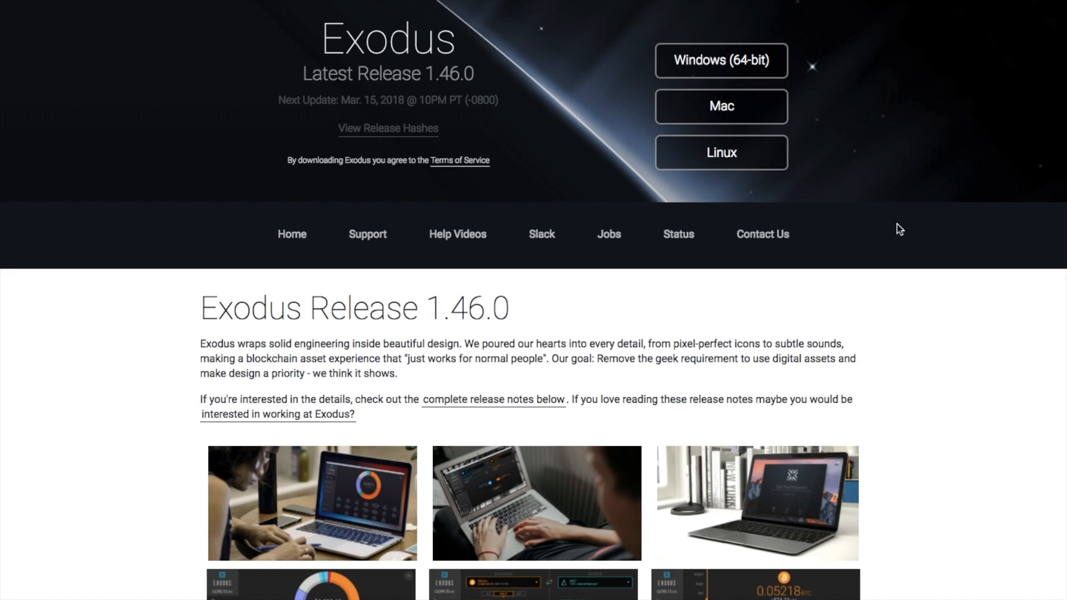
mouse_move(826, 49)
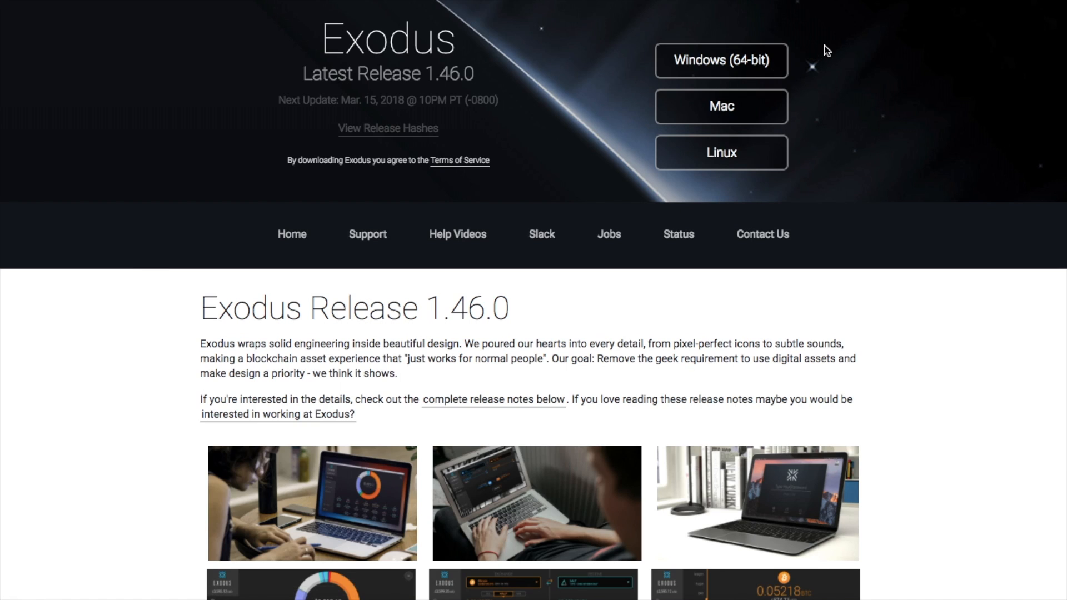
mouse_move(720, 107)
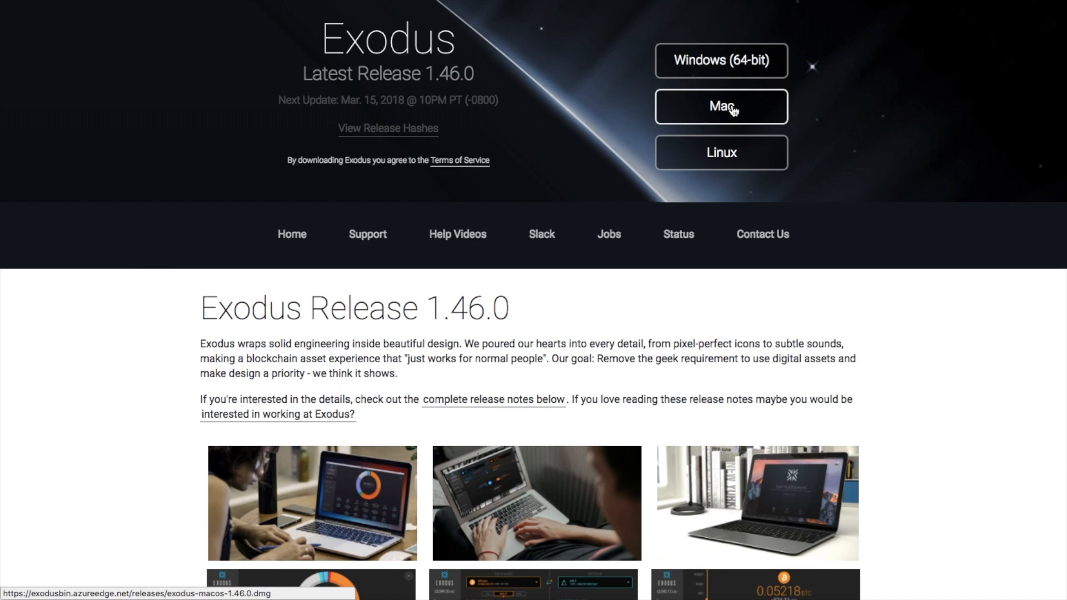
click(721, 106)
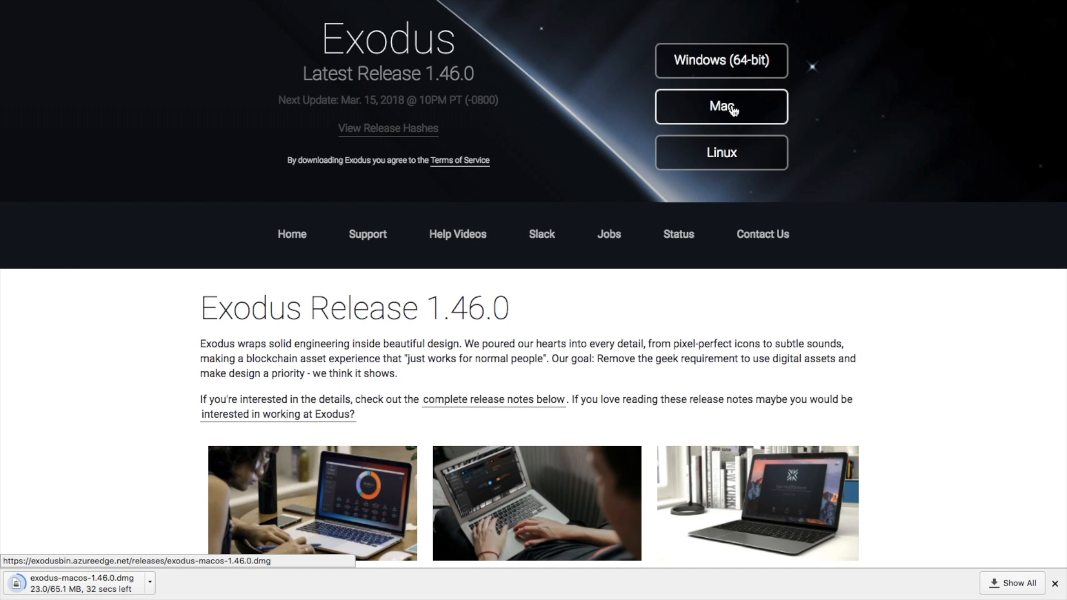
mouse_move(330, 113)
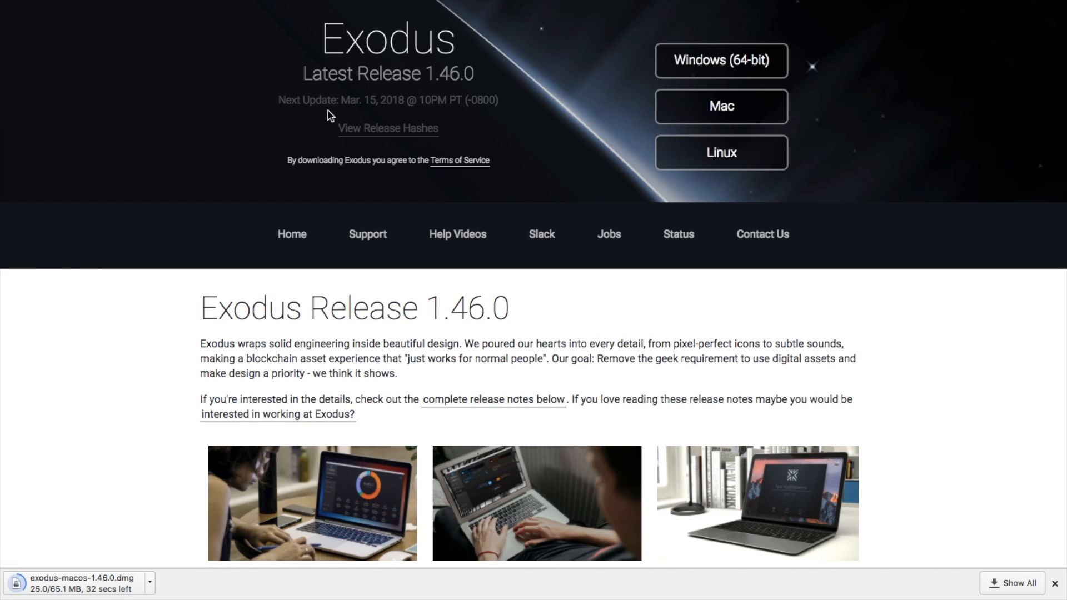
mouse_move(364, 114)
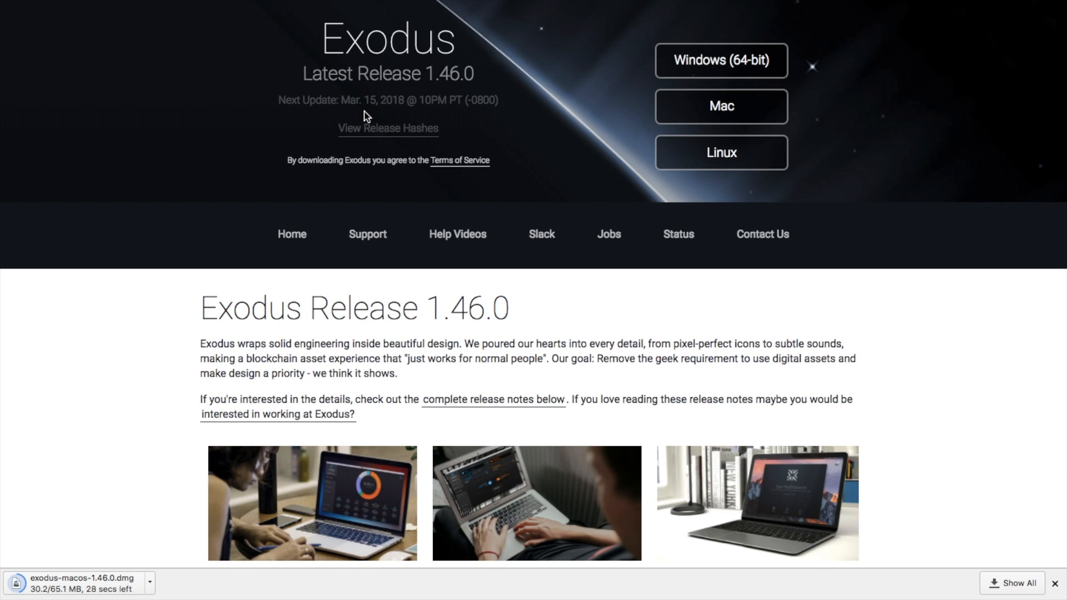
scroll(down, 3)
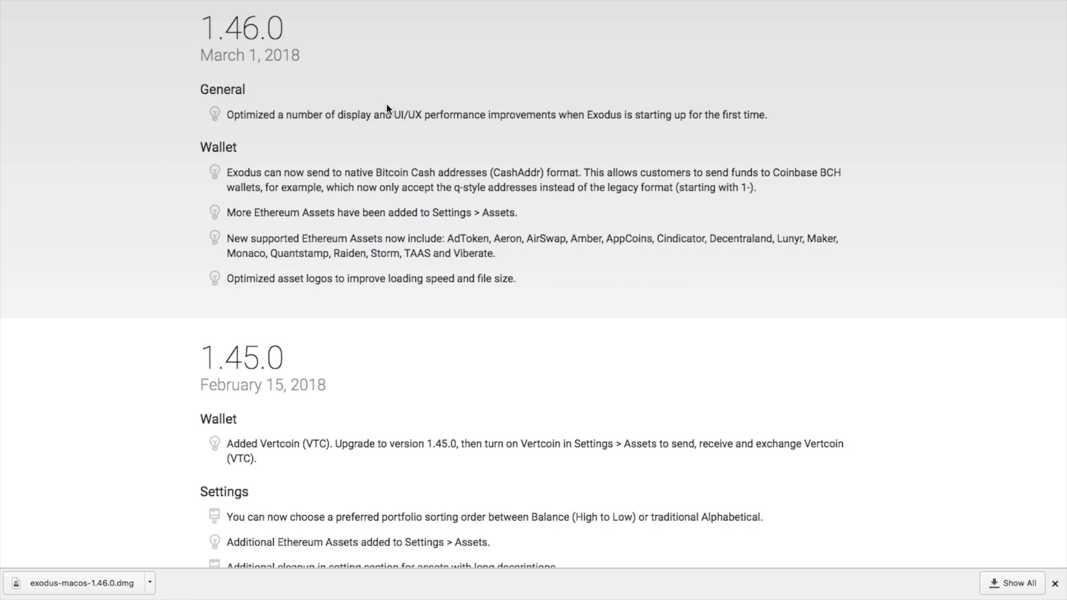
- Check Help now shows 1.46.0, then open Settings to the Assets list
click(105, 578)
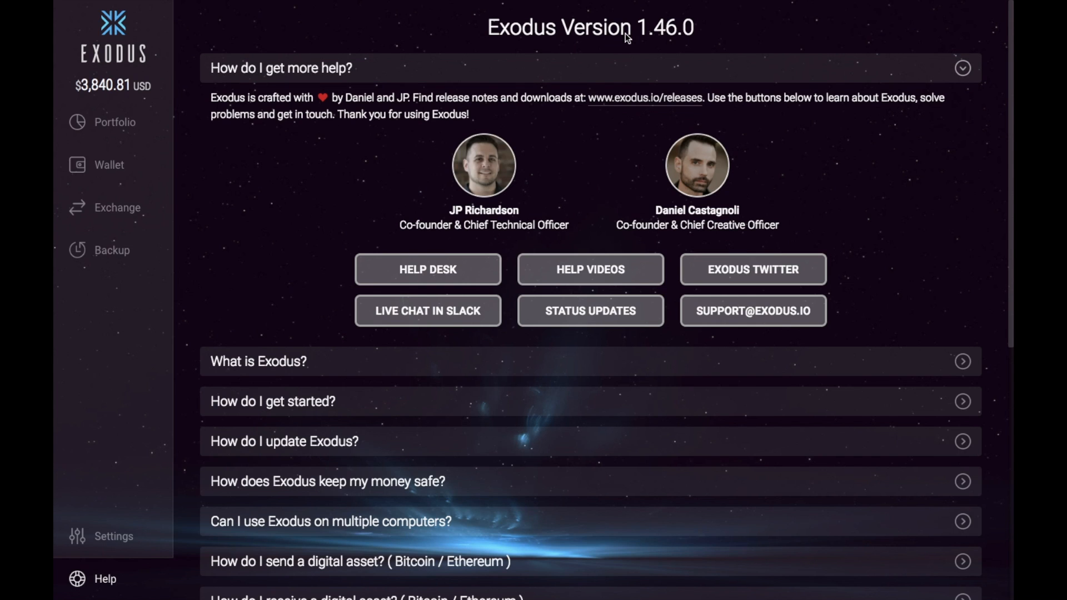
mouse_move(688, 49)
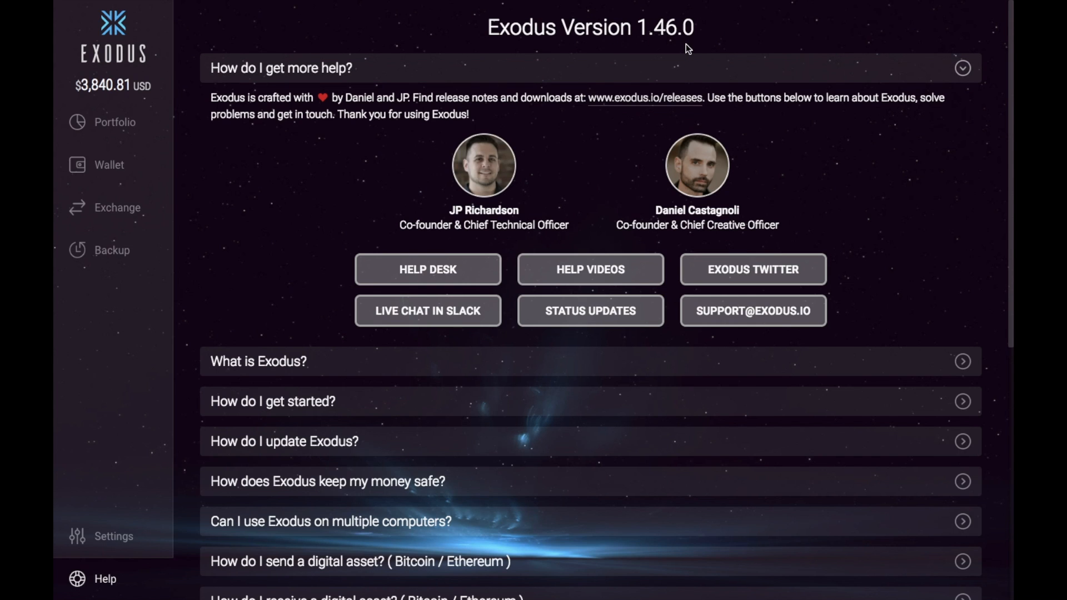
mouse_move(595, 80)
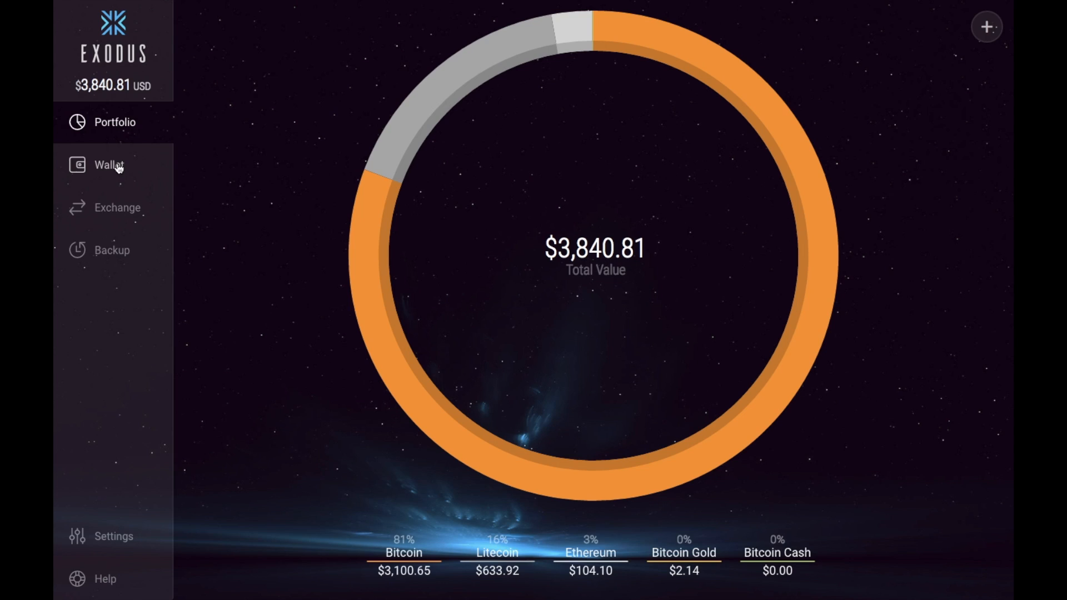
click(109, 164)
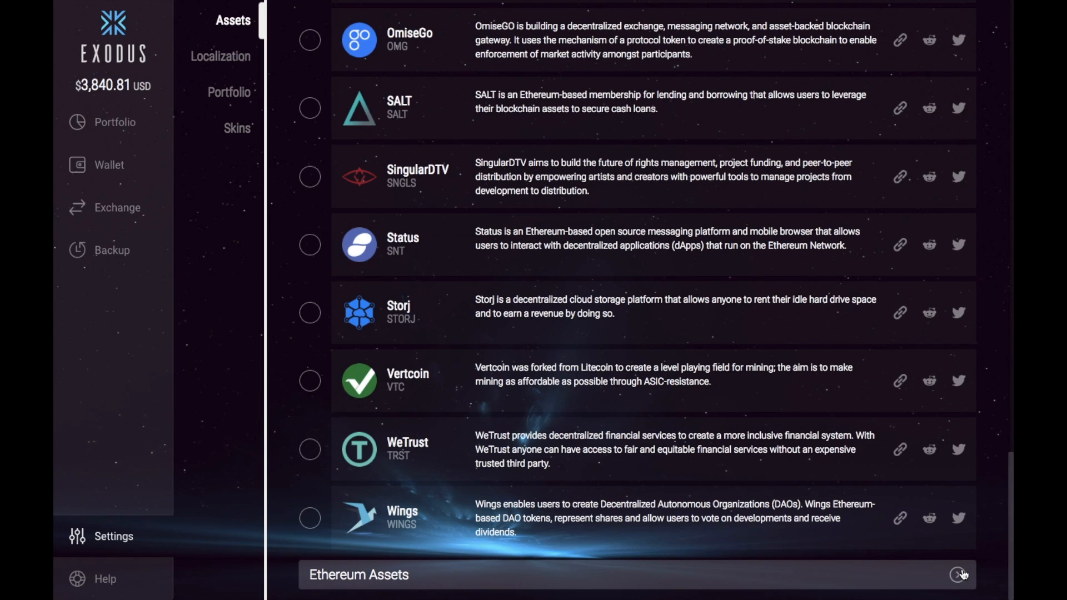
- Enable Ethos, ICON, Power Ledger, Quantstamp and Tron under Ethereum Assets, then view Ethos in Wallet
click(961, 574)
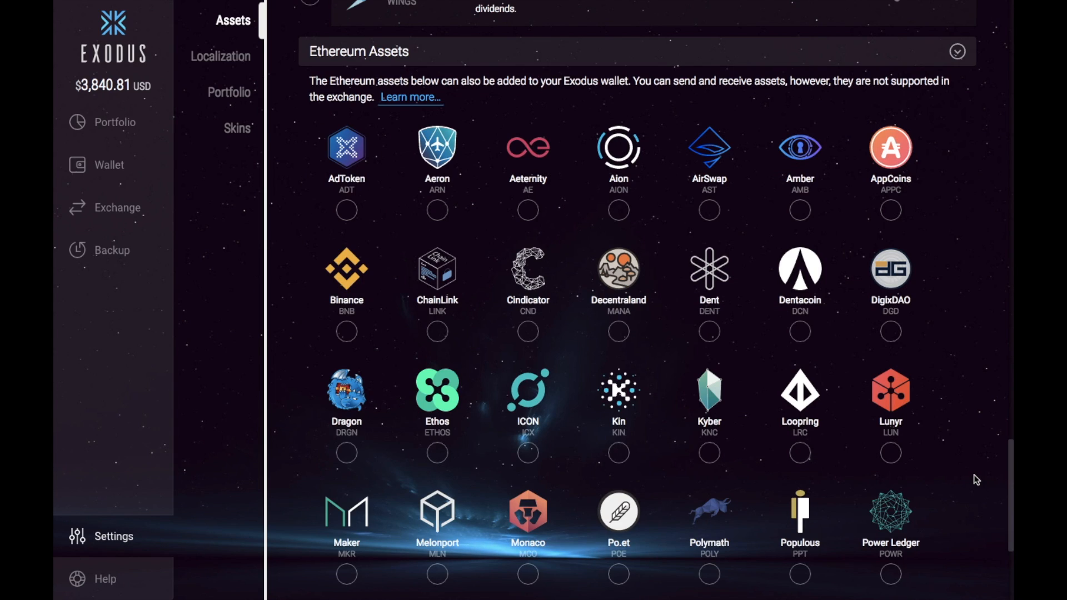
mouse_move(969, 417)
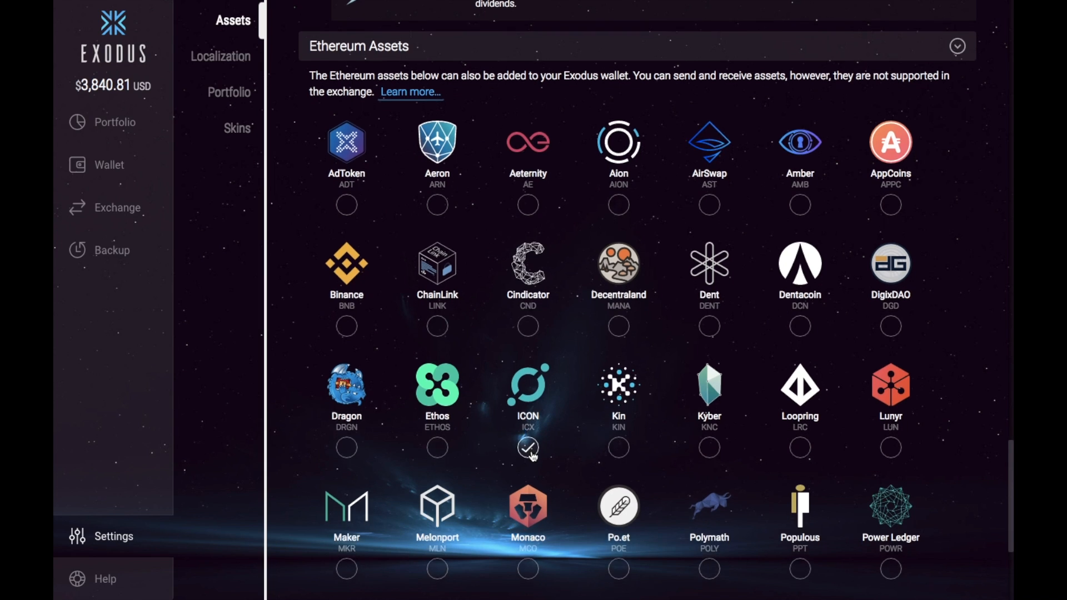
scroll(down, 3)
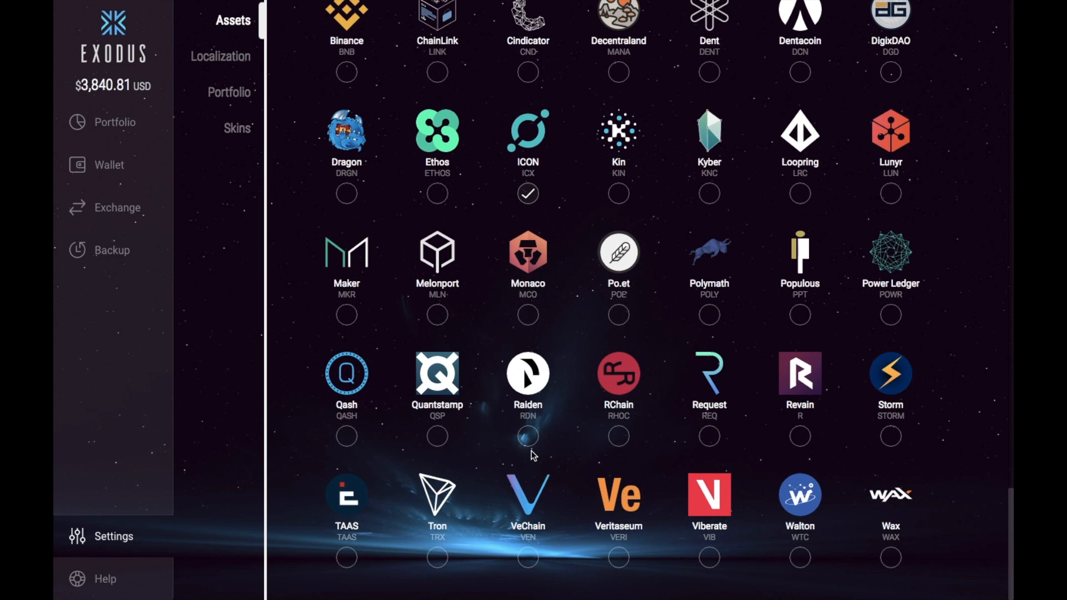
click(436, 436)
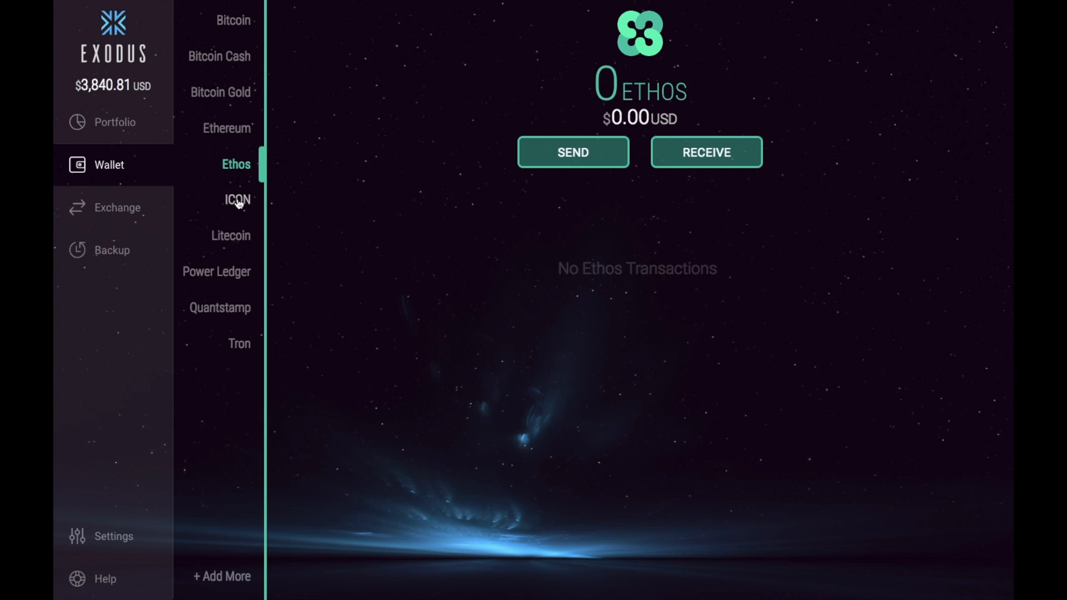
- View the ICON and Tron wallets, then see the Exchange's tradeable coin list
click(237, 200)
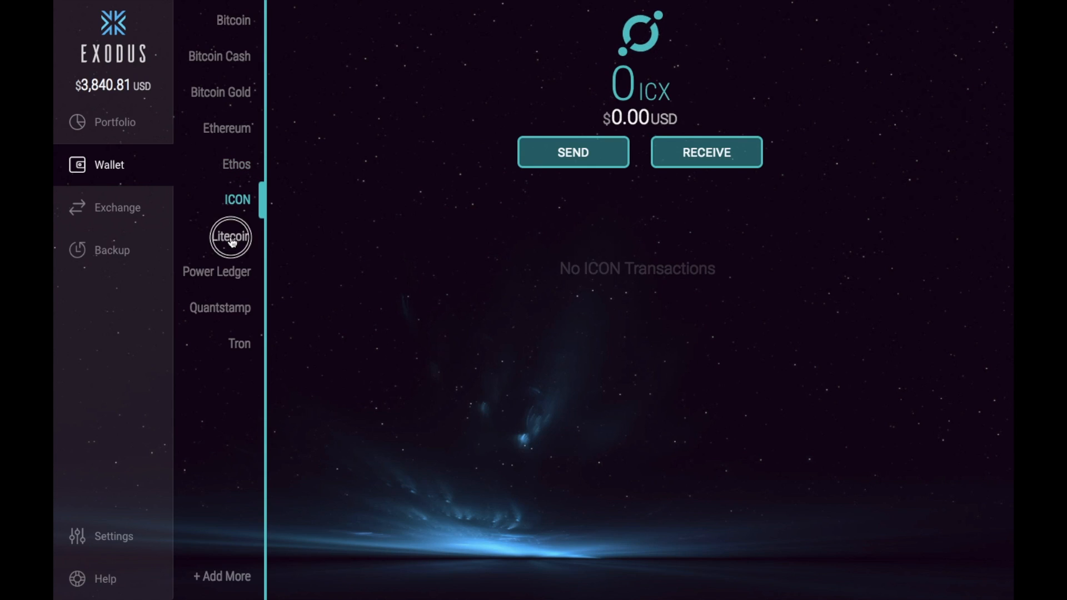
click(239, 344)
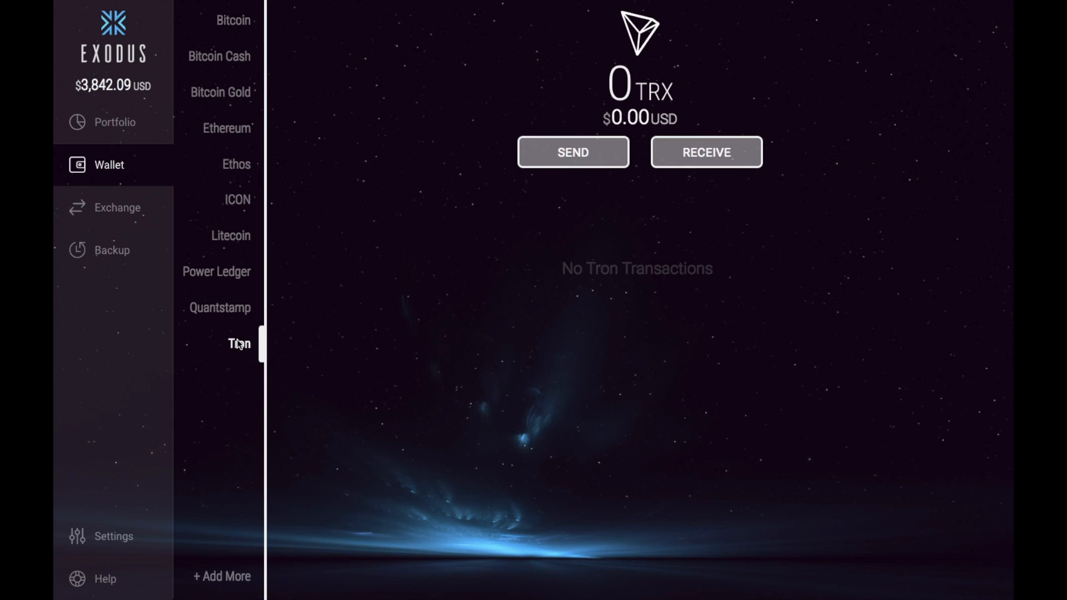
mouse_move(126, 218)
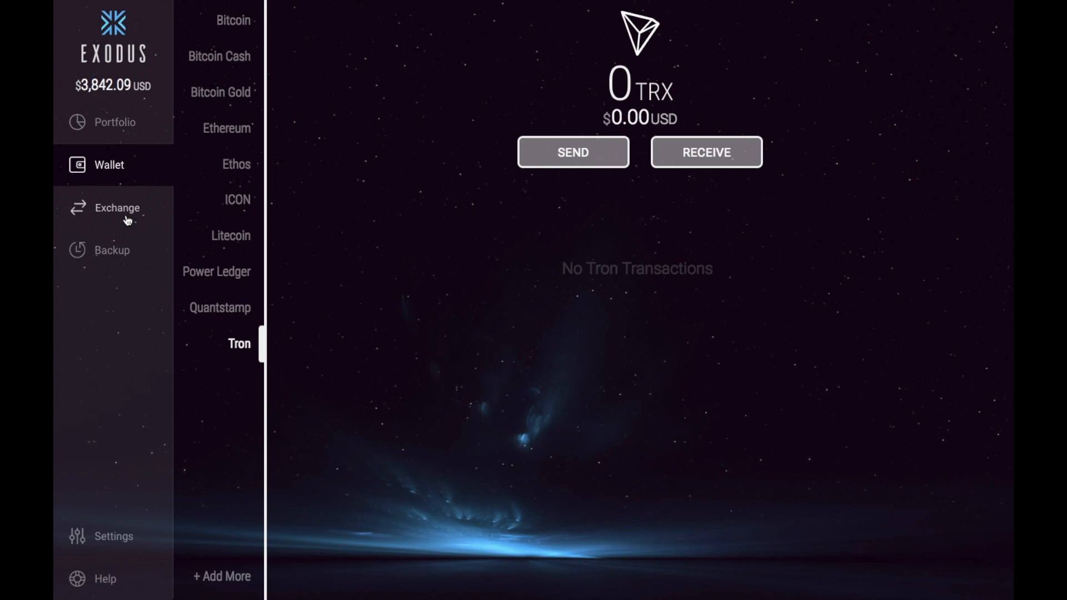
click(117, 207)
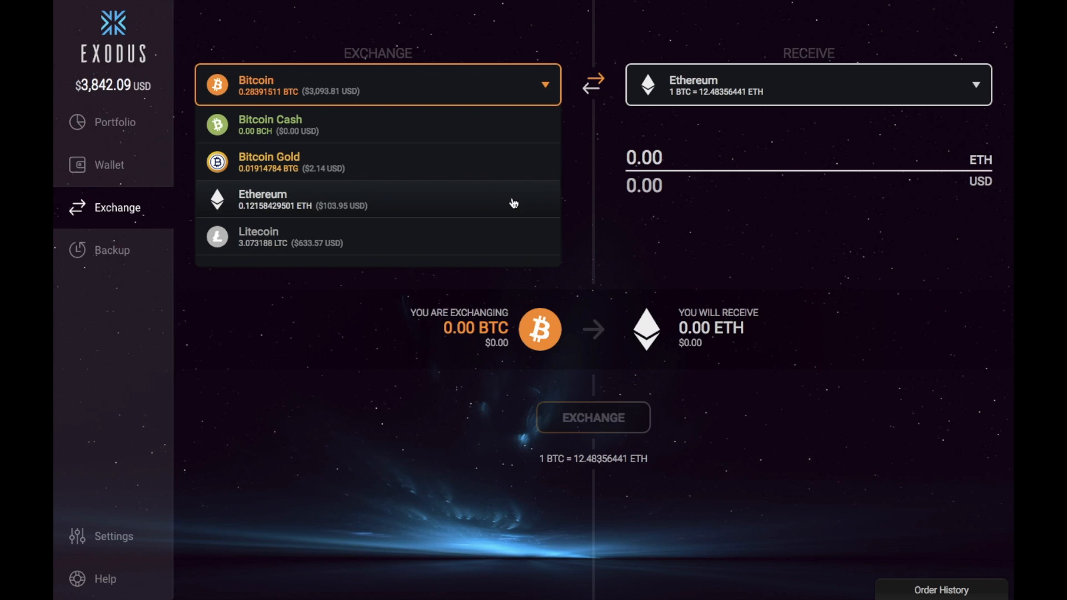
- Reopen Settings on Ethereum Assets showing Ethos, ICON and Power Ledger enabled
click(113, 536)
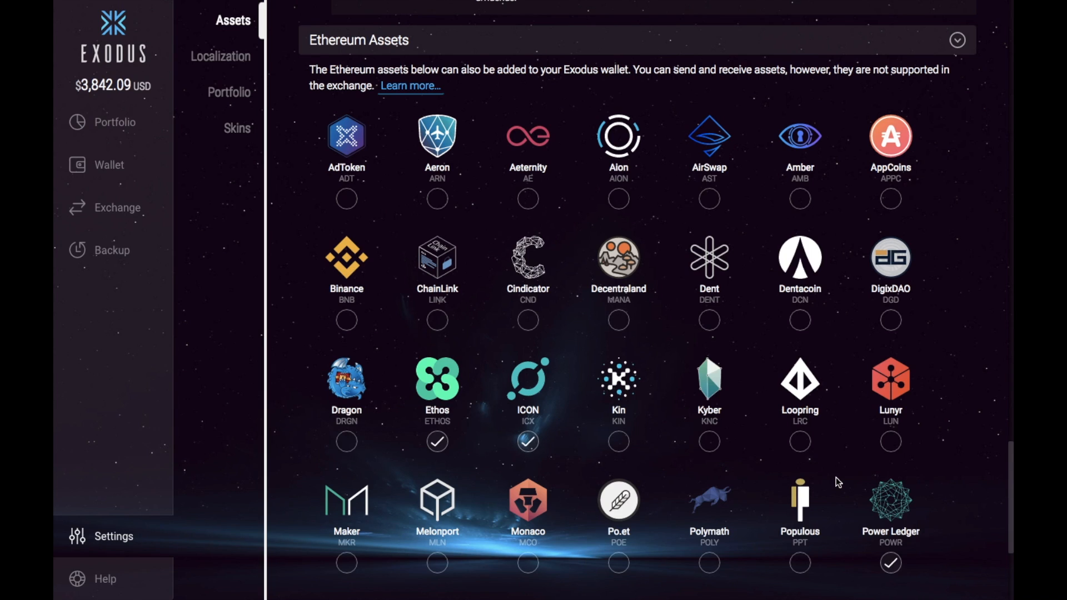
- Bring the Exodus website homepage back on screen
click(115, 122)
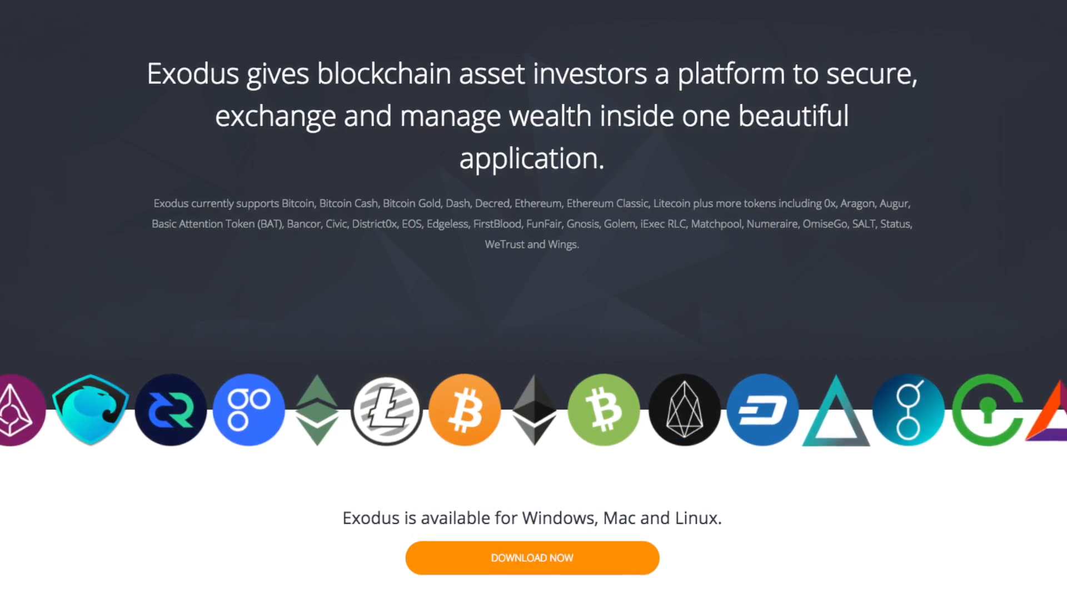
- Scroll through the Exodus homepage's product overview
scroll(down, 3)
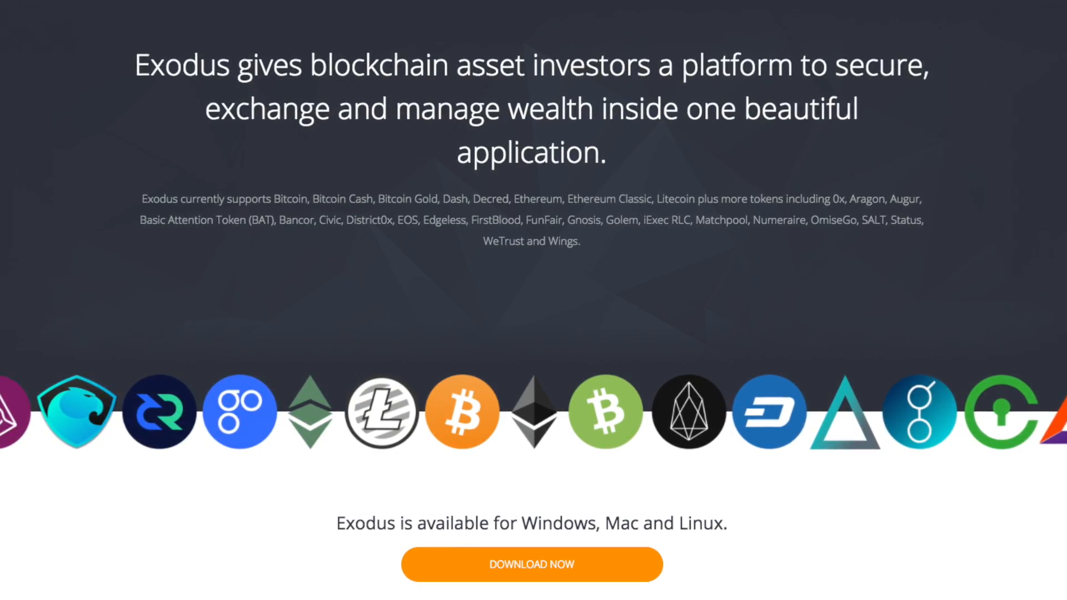
scroll(down, 3)
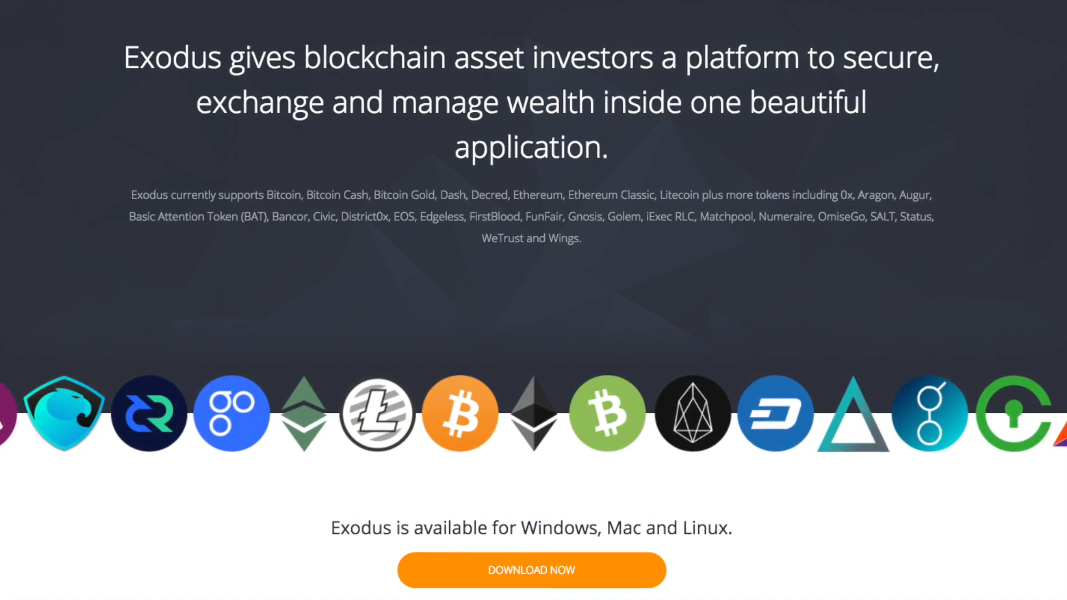
scroll(down, 3)
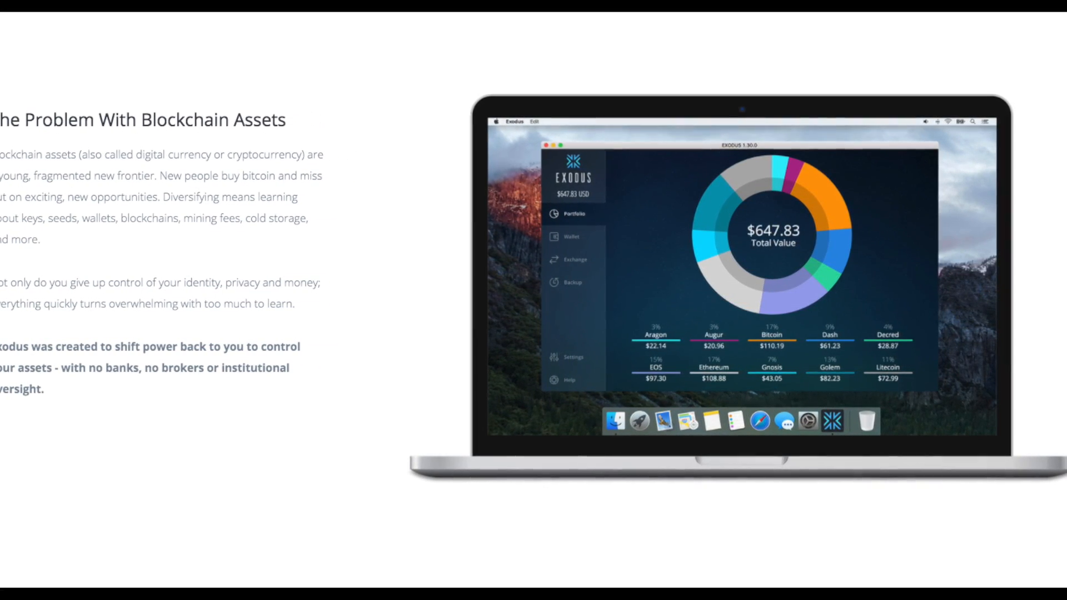
scroll(down, 3)
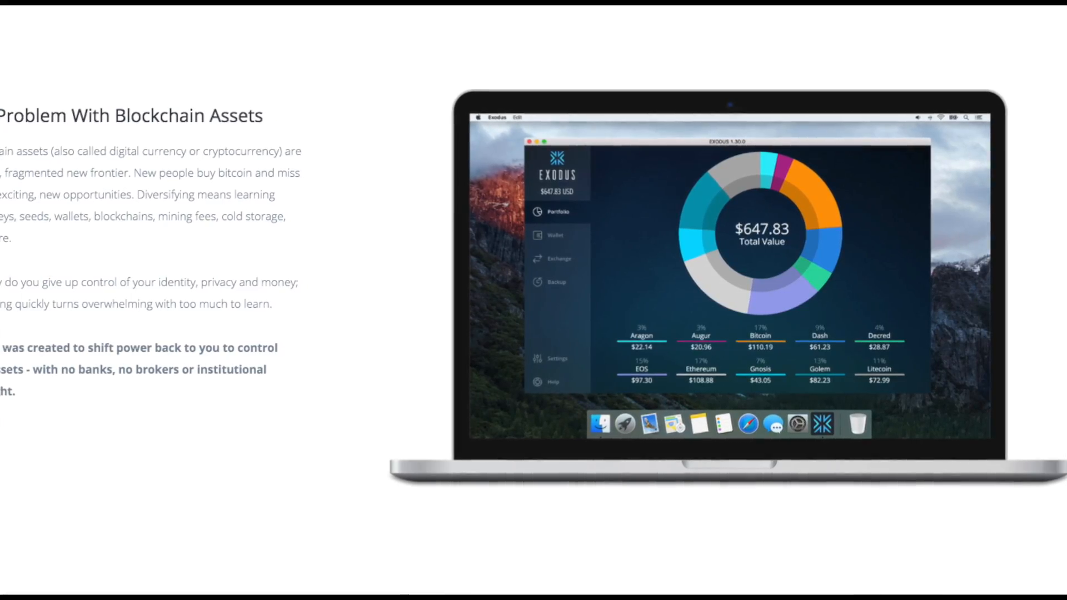
scroll(down, 3)
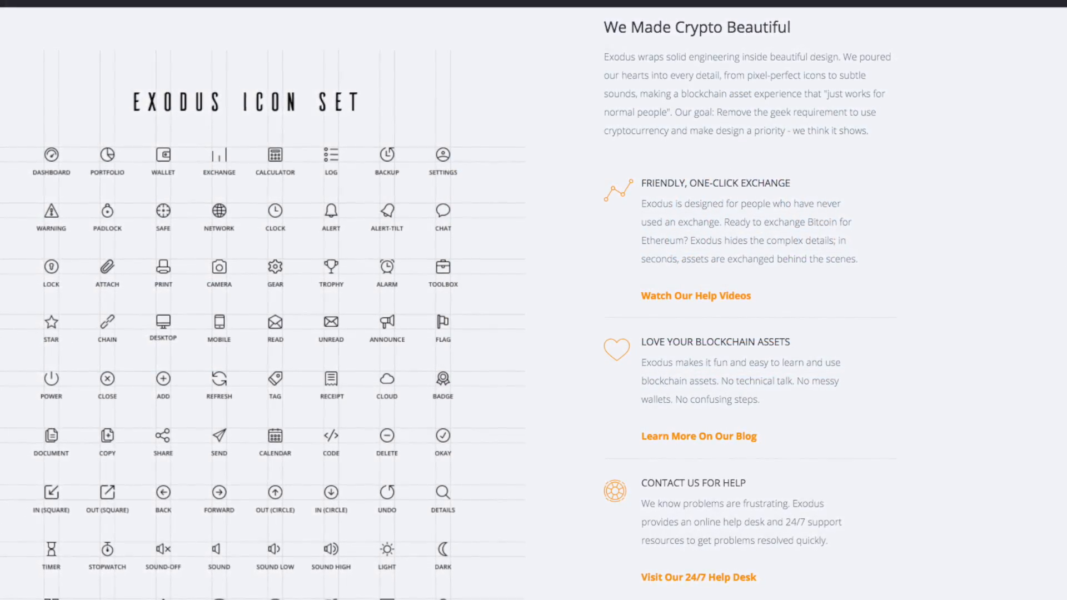
scroll(down, 3)
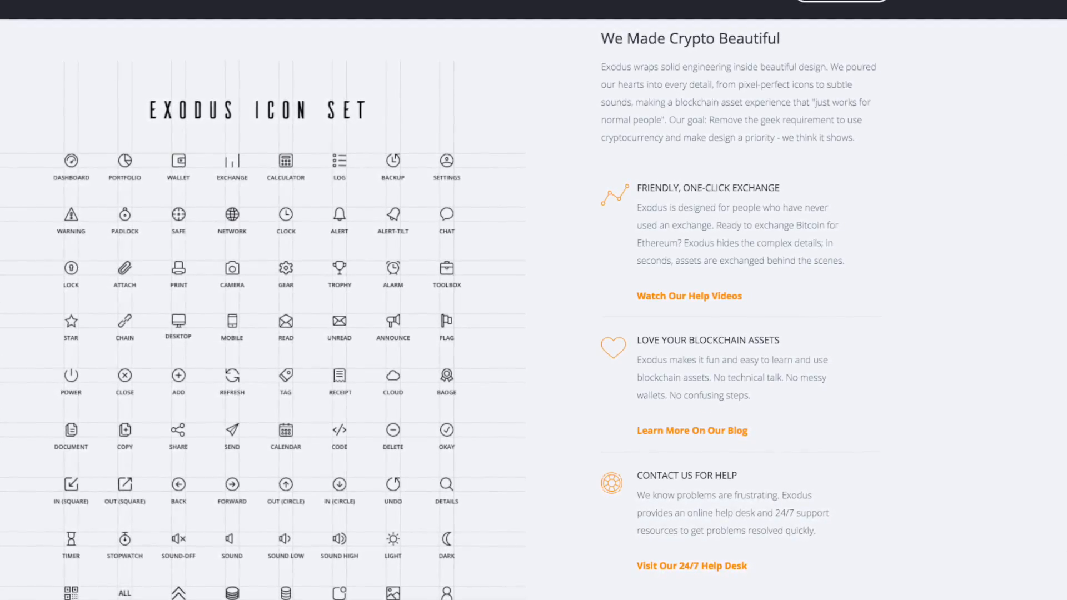
scroll(up, 3)
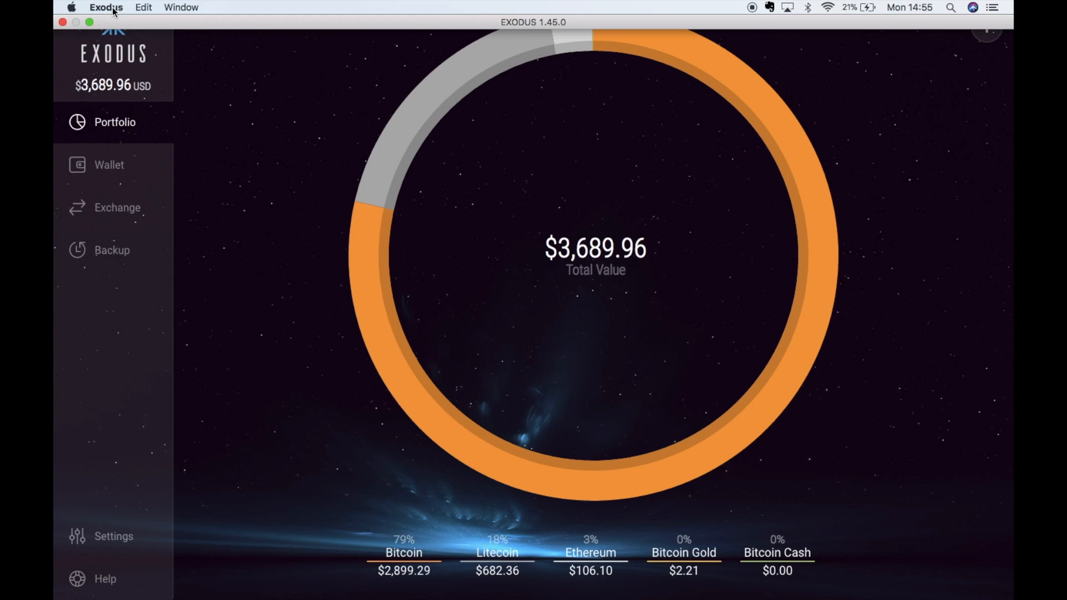
- Choose Developer > Assets > Bitcoin > Export Private Keys from the Exodus menu
click(106, 7)
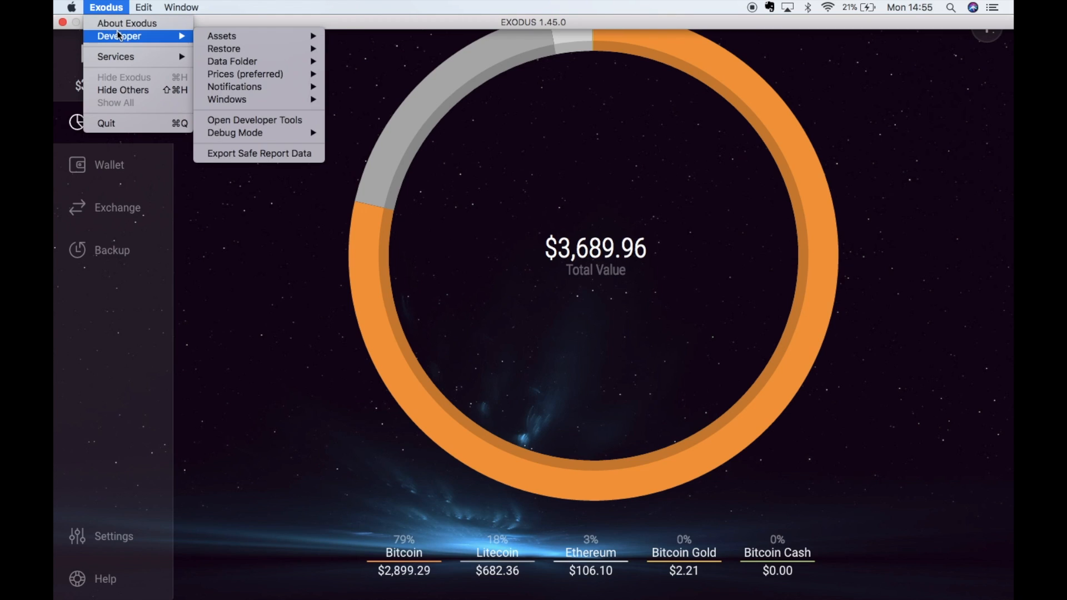
mouse_move(221, 36)
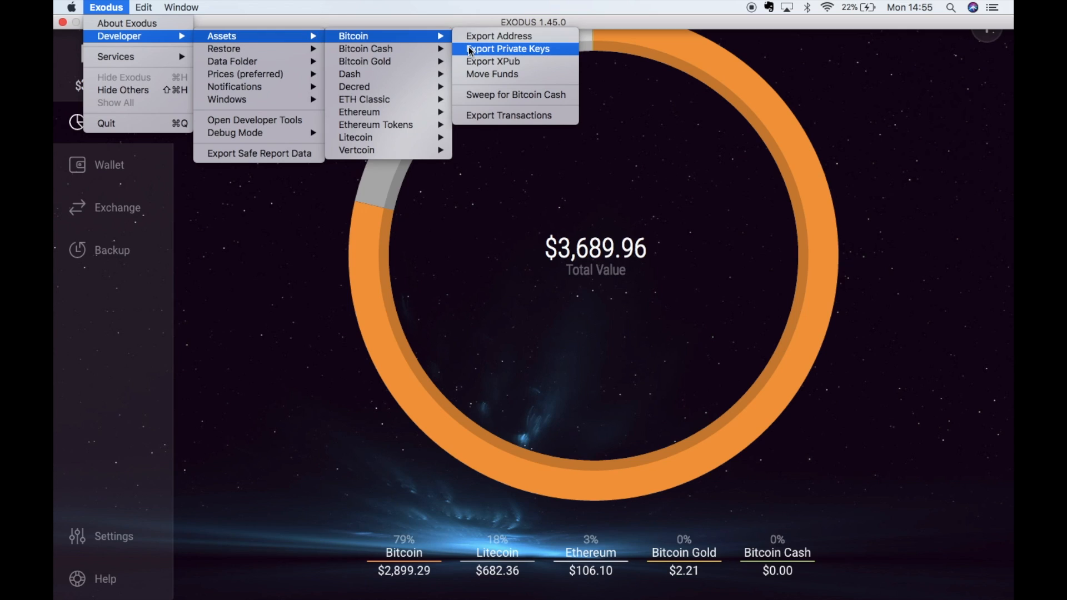
click(507, 49)
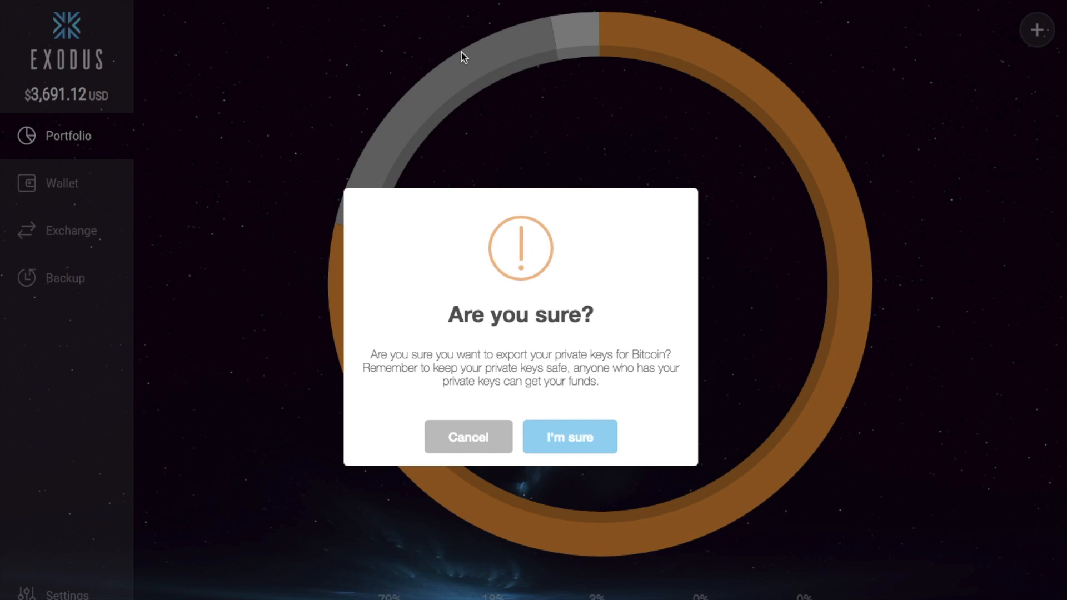
- Confirm the private key export, dismiss the success message, and open the exported CSV in Excel
click(569, 436)
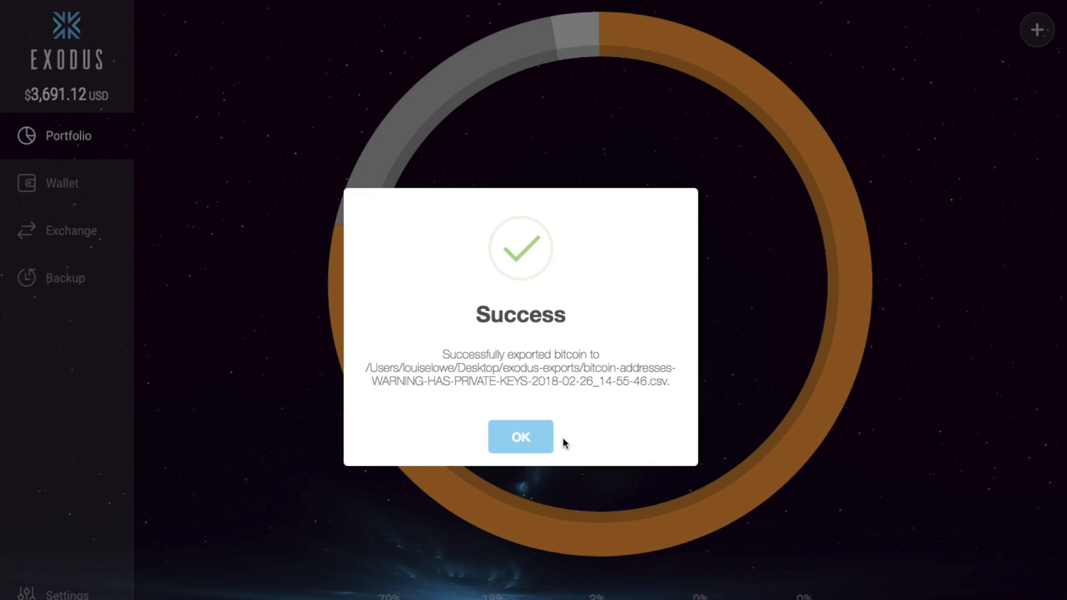
click(519, 437)
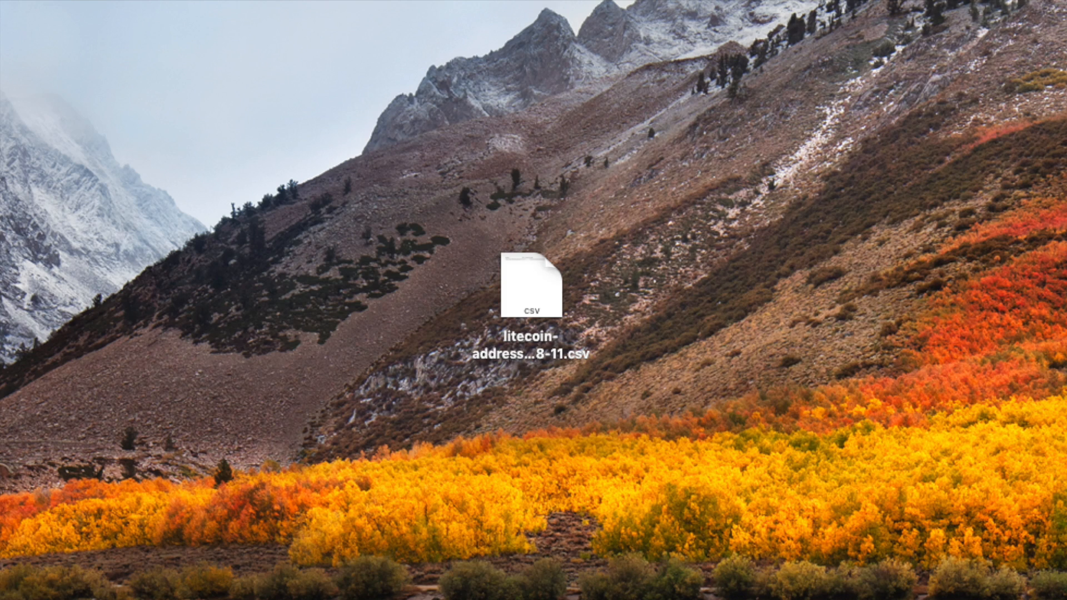
double_click(533, 282)
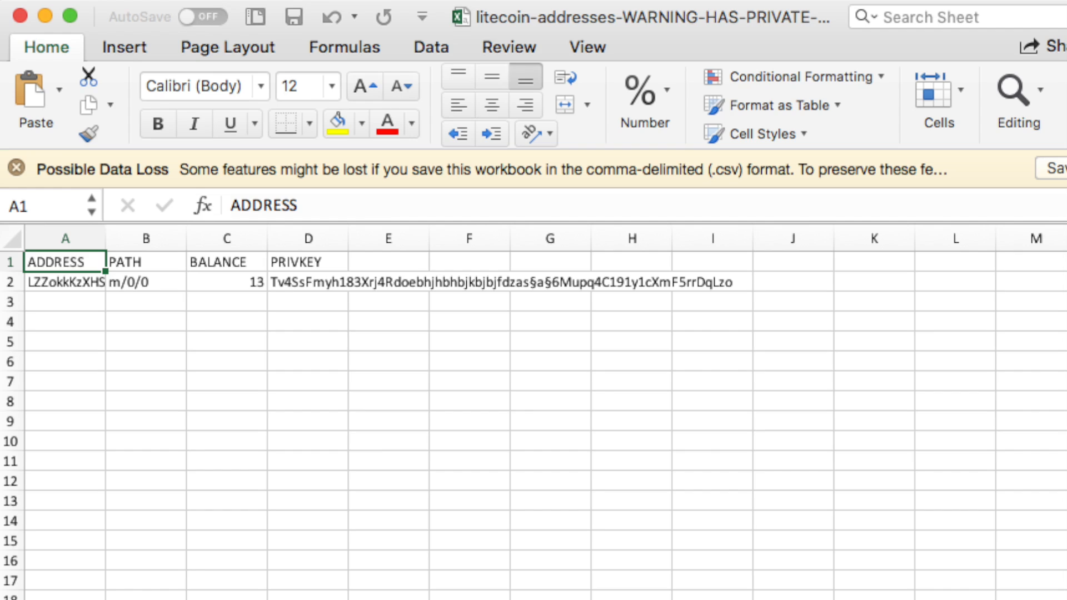